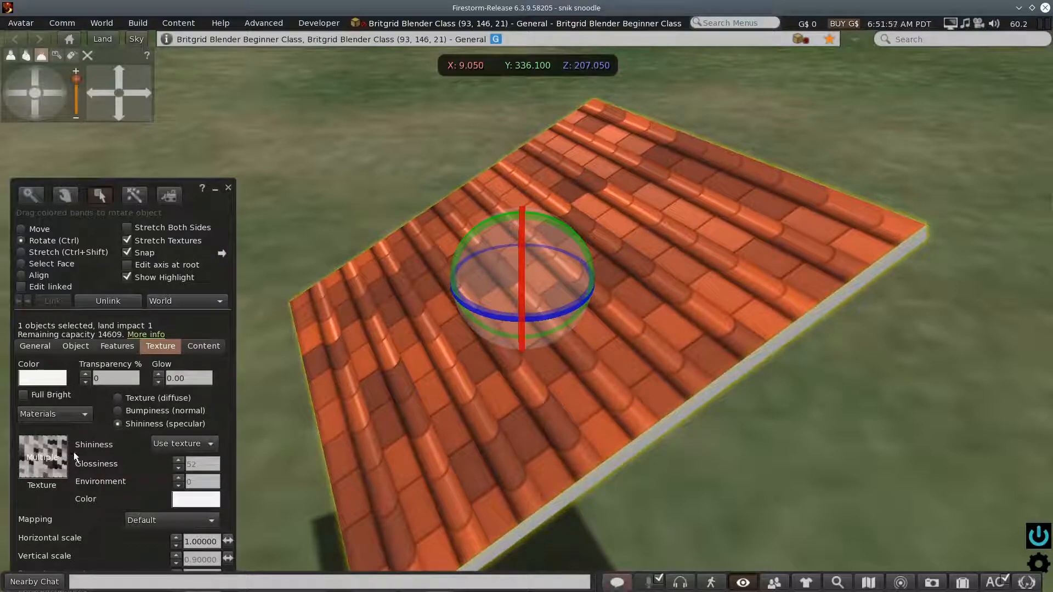
{"action": "mouse_move", "coordinate": [399, 322]}
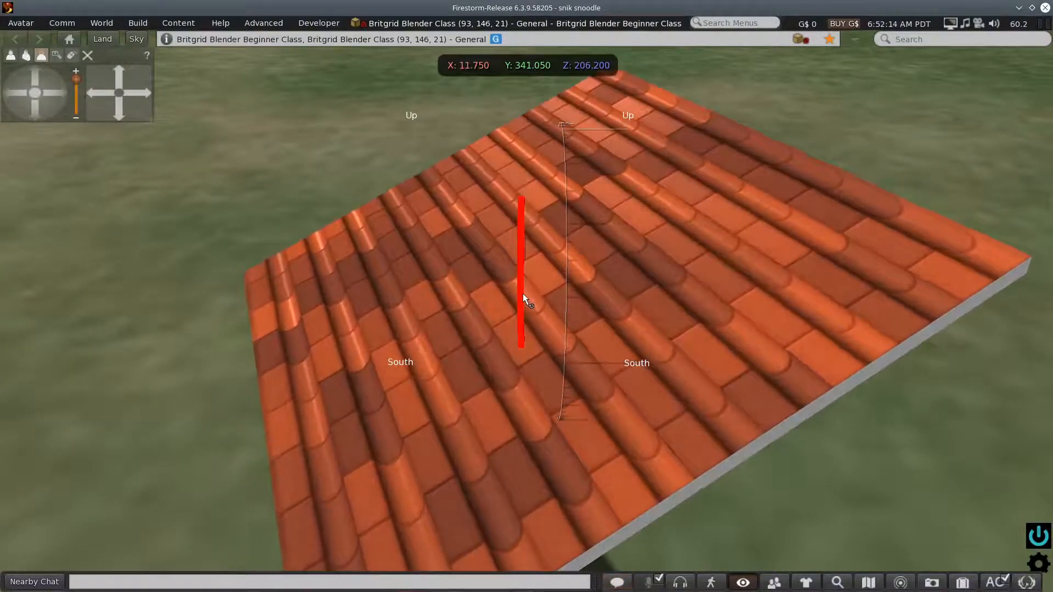
Step: Spin the terracotta-tiled roof panel around its Z axis with the red rotation ring
{"action": "left_click", "coordinate": [527, 300]}
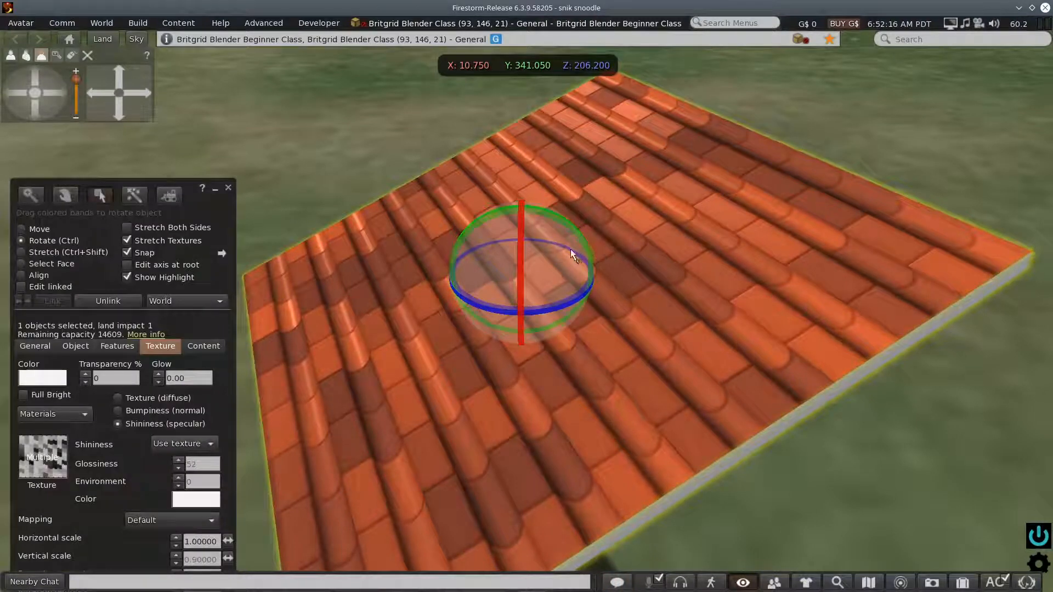